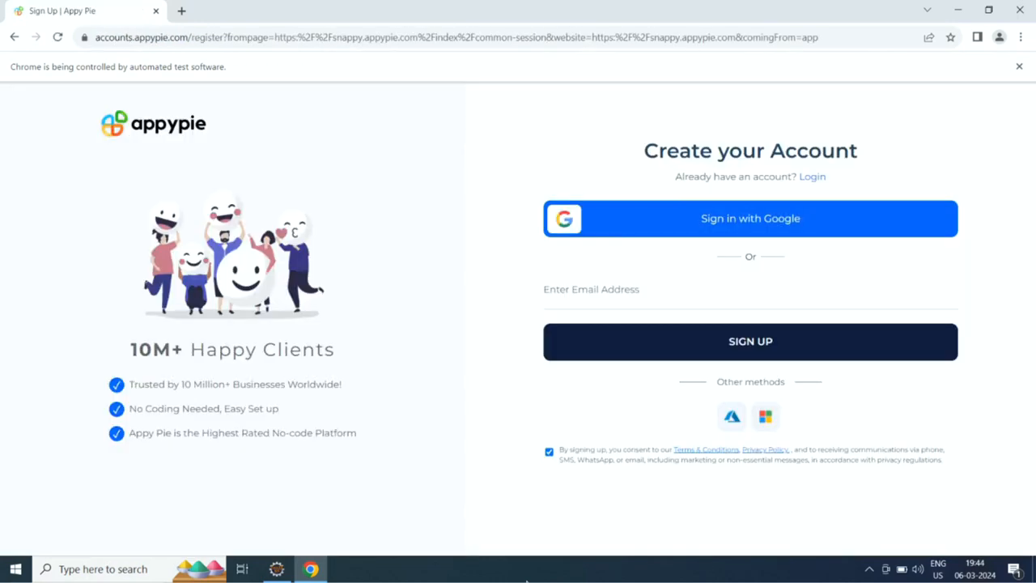
# Switch from the Create Account page to the login page for an existing account
pyautogui.click(812, 176)
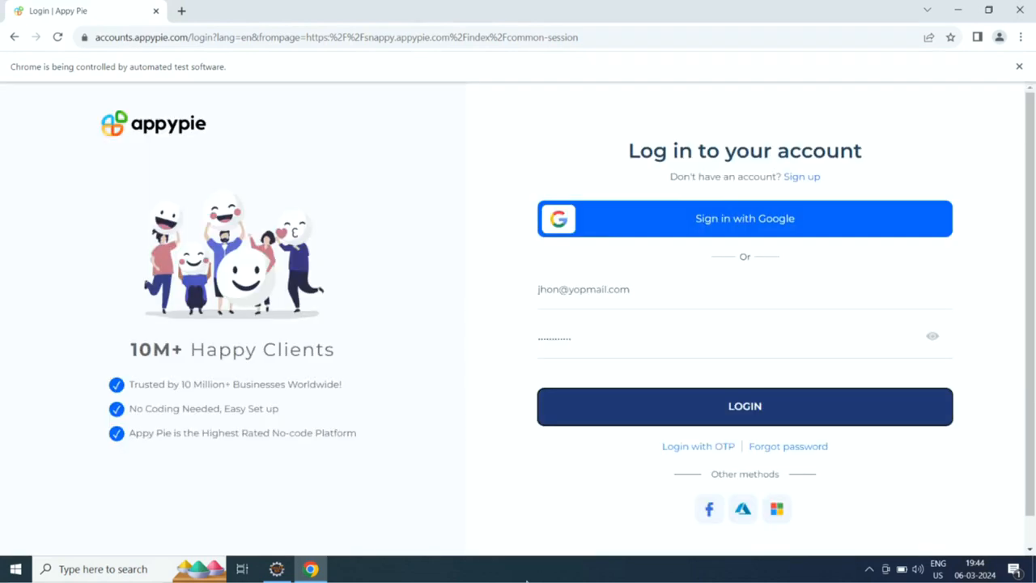
pyautogui.click(745, 405)
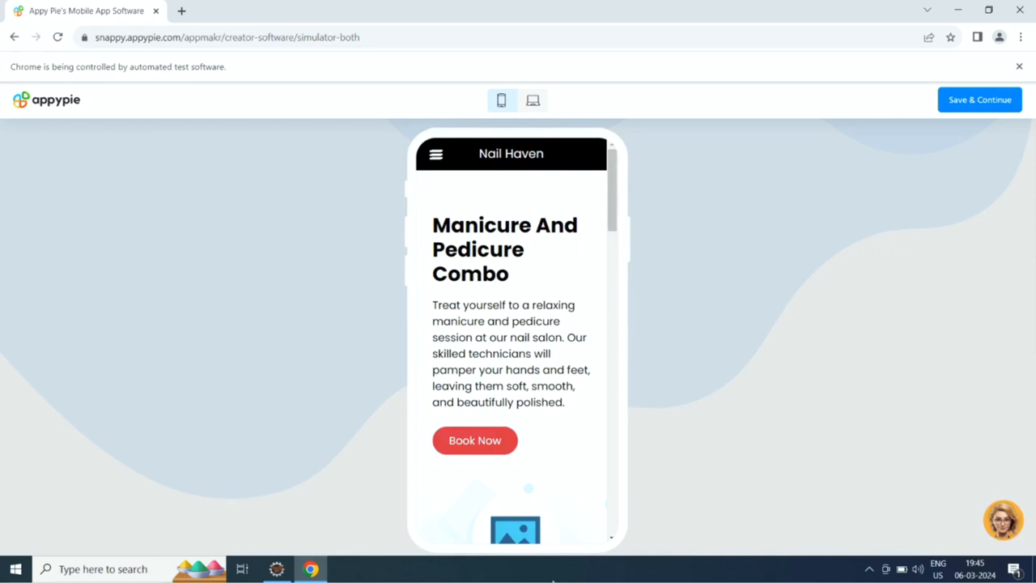
# Review the Nail Haven preview in the simulator and choose Save & Continue
pyautogui.scroll(-3)
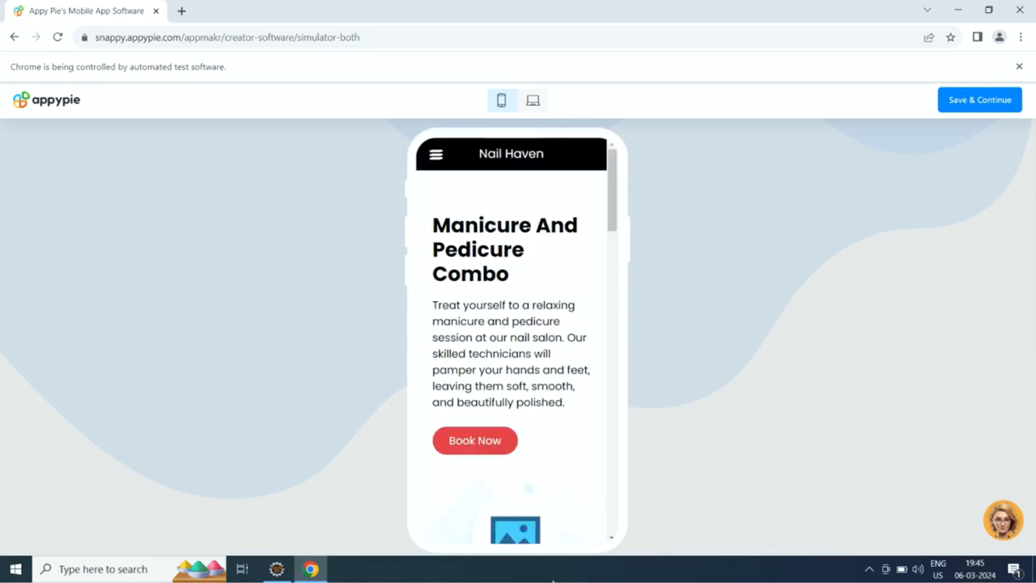
pyautogui.click(979, 101)
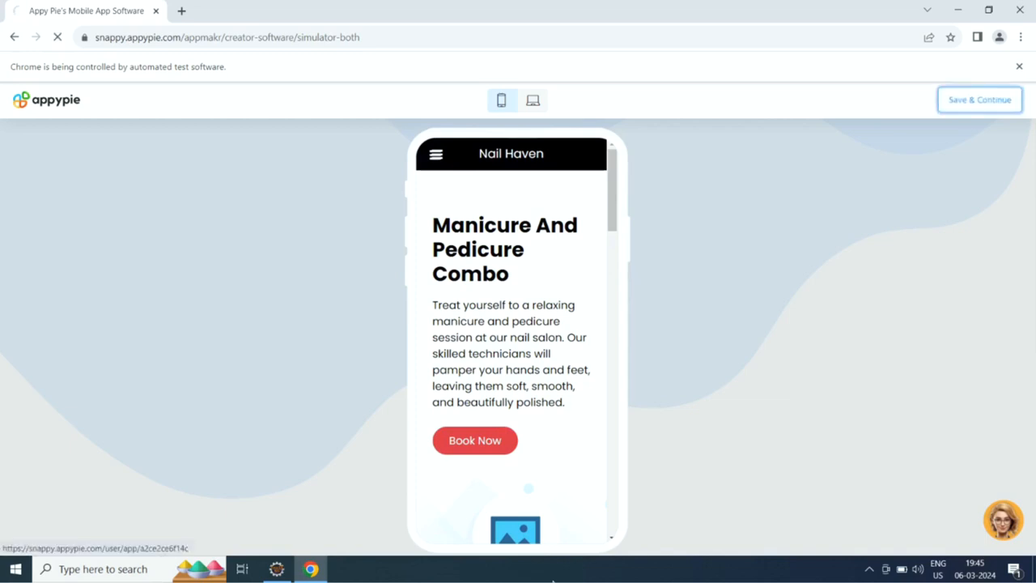